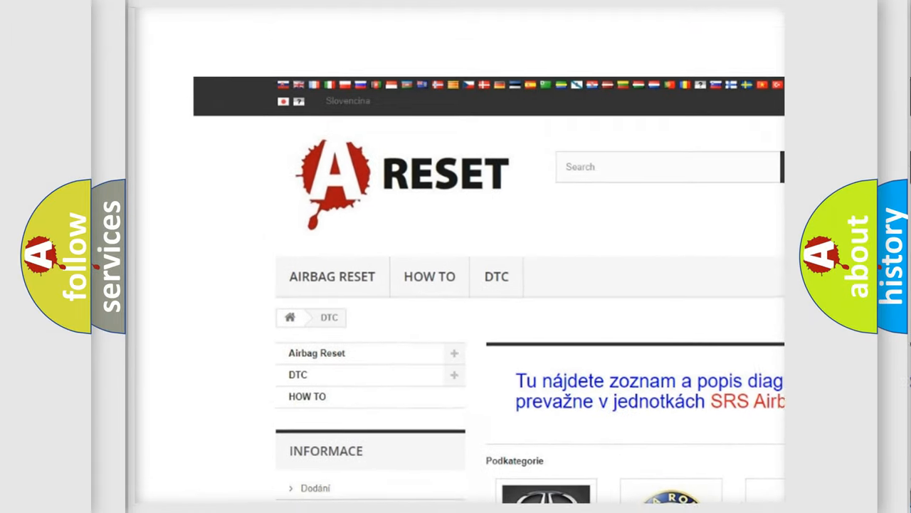
Scroll the DTC category grid to open Chevrolet's code list, showing B0002 and B0012
{"action": "scroll", "scroll_direction": "down", "scroll_amount": 3}
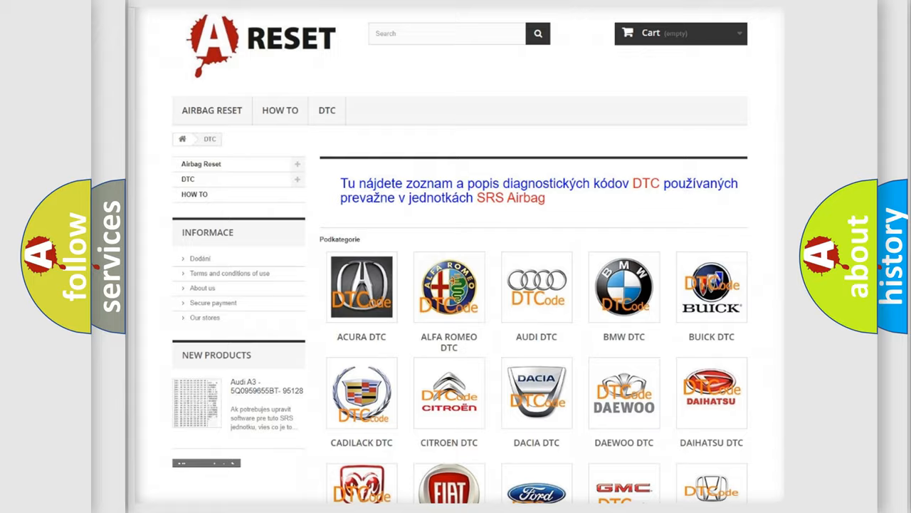
{"action": "scroll", "scroll_direction": "down", "scroll_amount": 3}
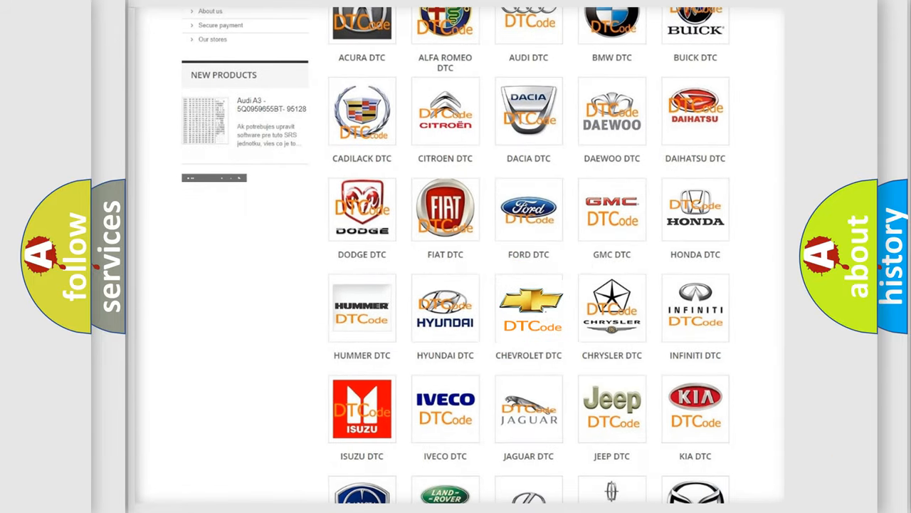
{"action": "left_click", "coordinate": [528, 307]}
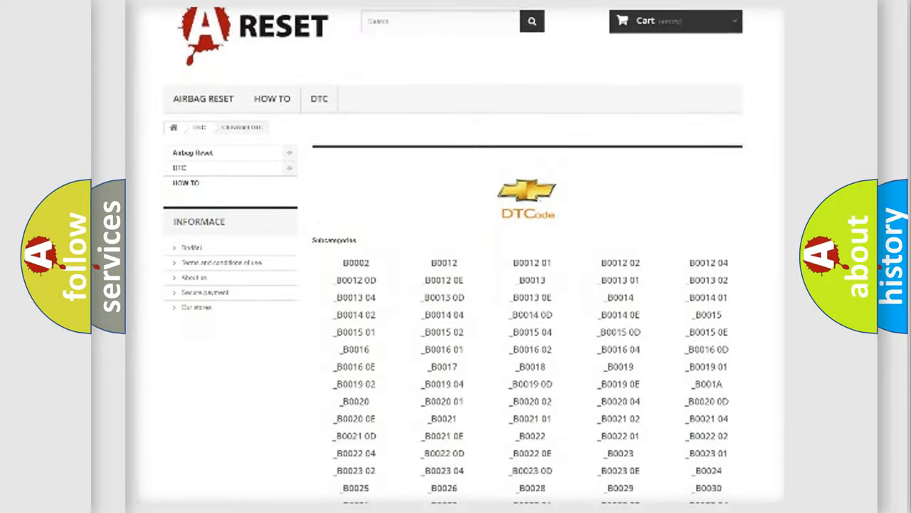